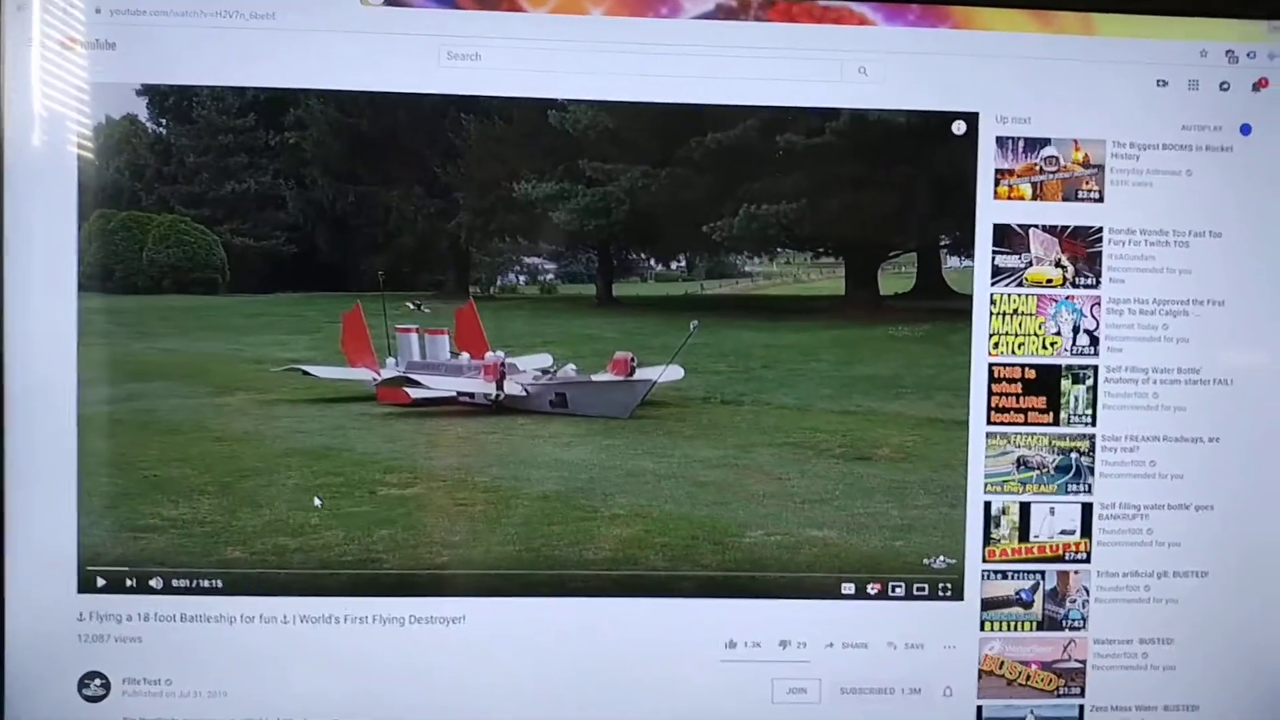
# Step: Scroll down the battleship video to its comments, where the account's own comment appears
pyautogui.scroll(-3)
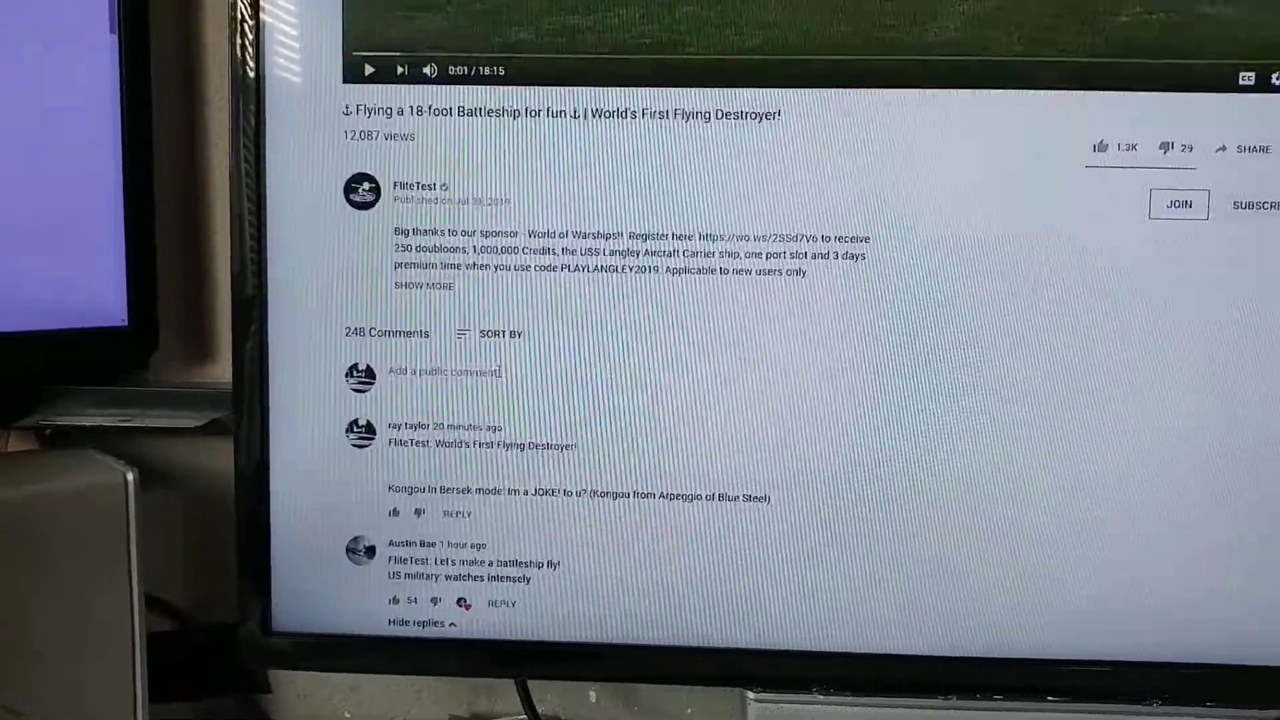
pyautogui.scroll(-3)
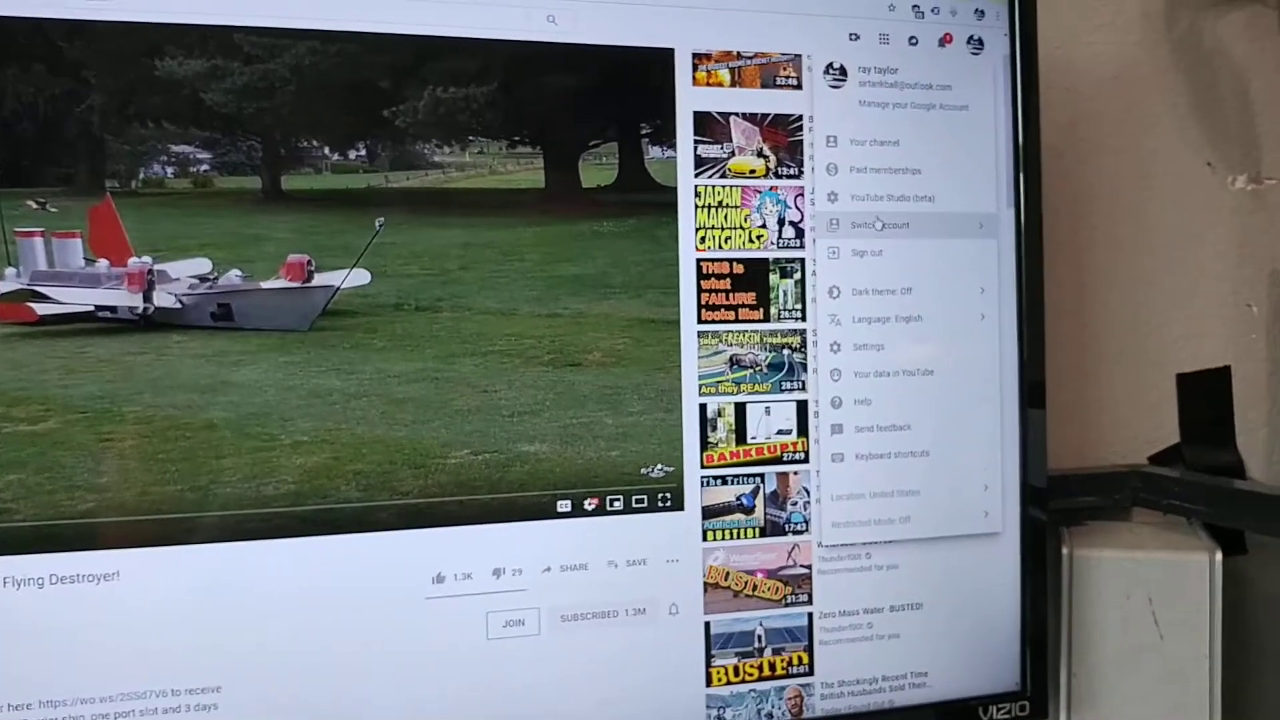
# Step: Switch to a different channel account and scroll down to the battleship video's comments
pyautogui.click(879, 226)
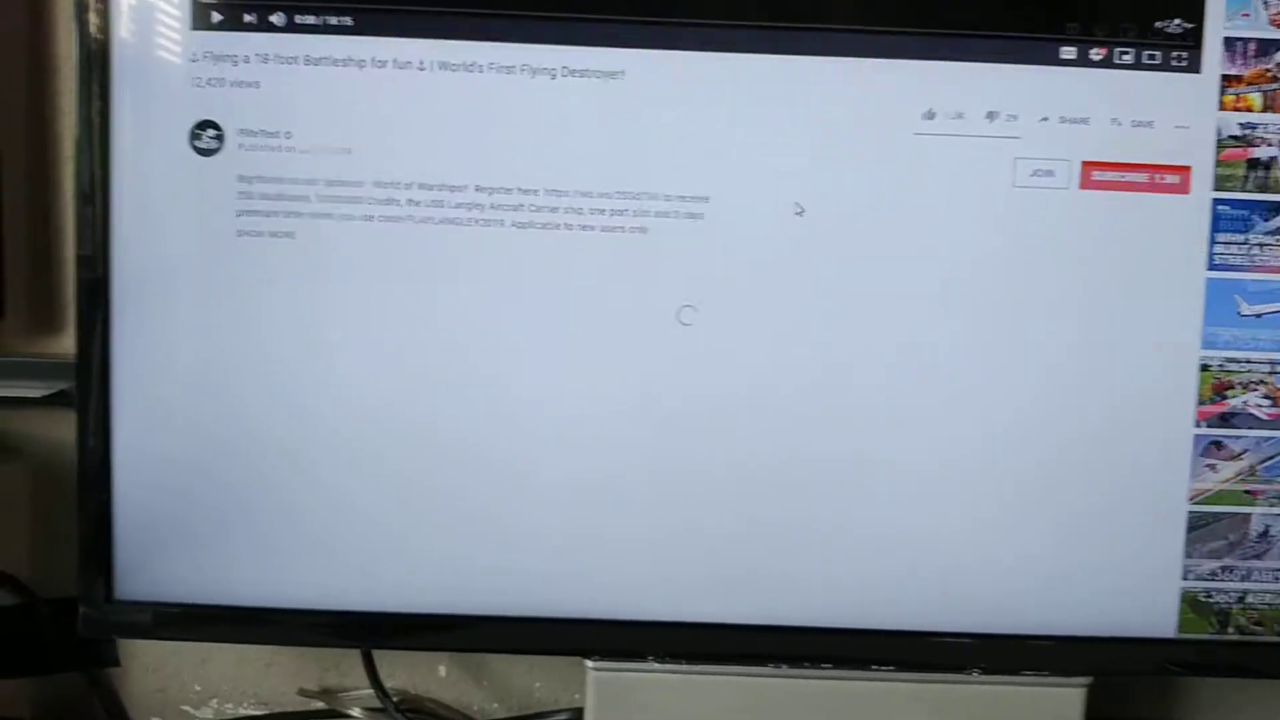
pyautogui.scroll(-3)
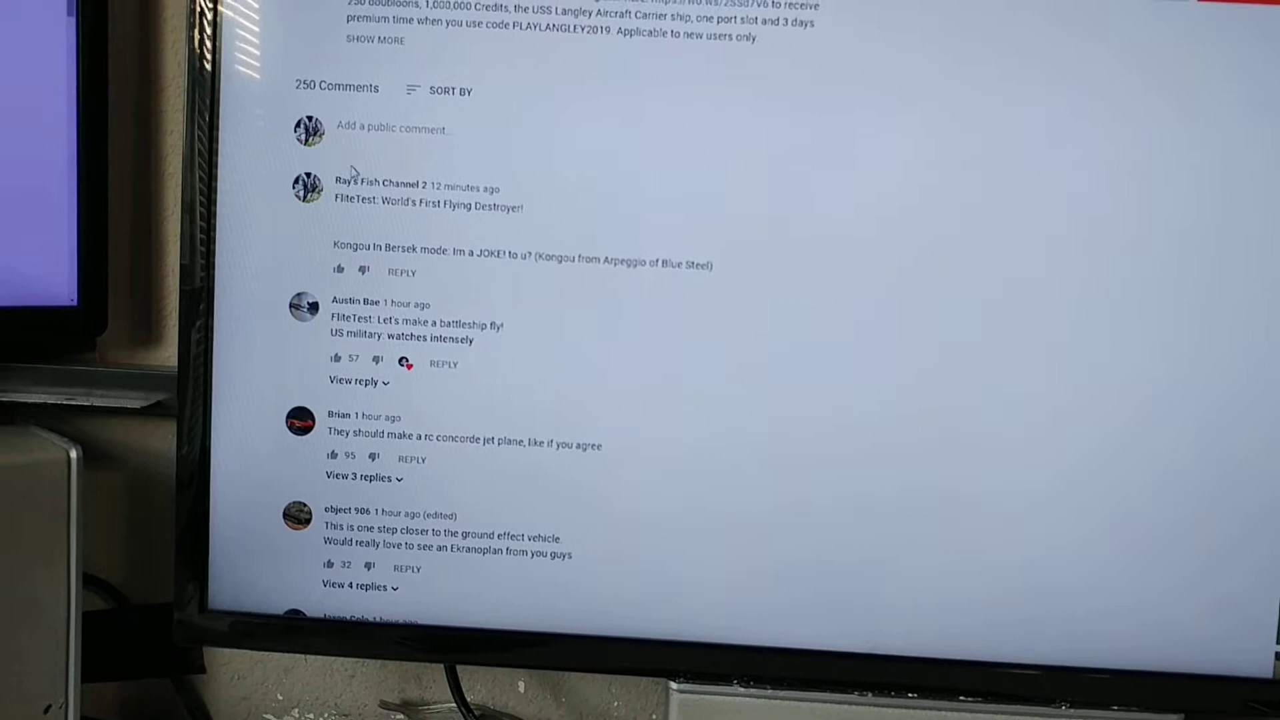
pyautogui.scroll(-3)
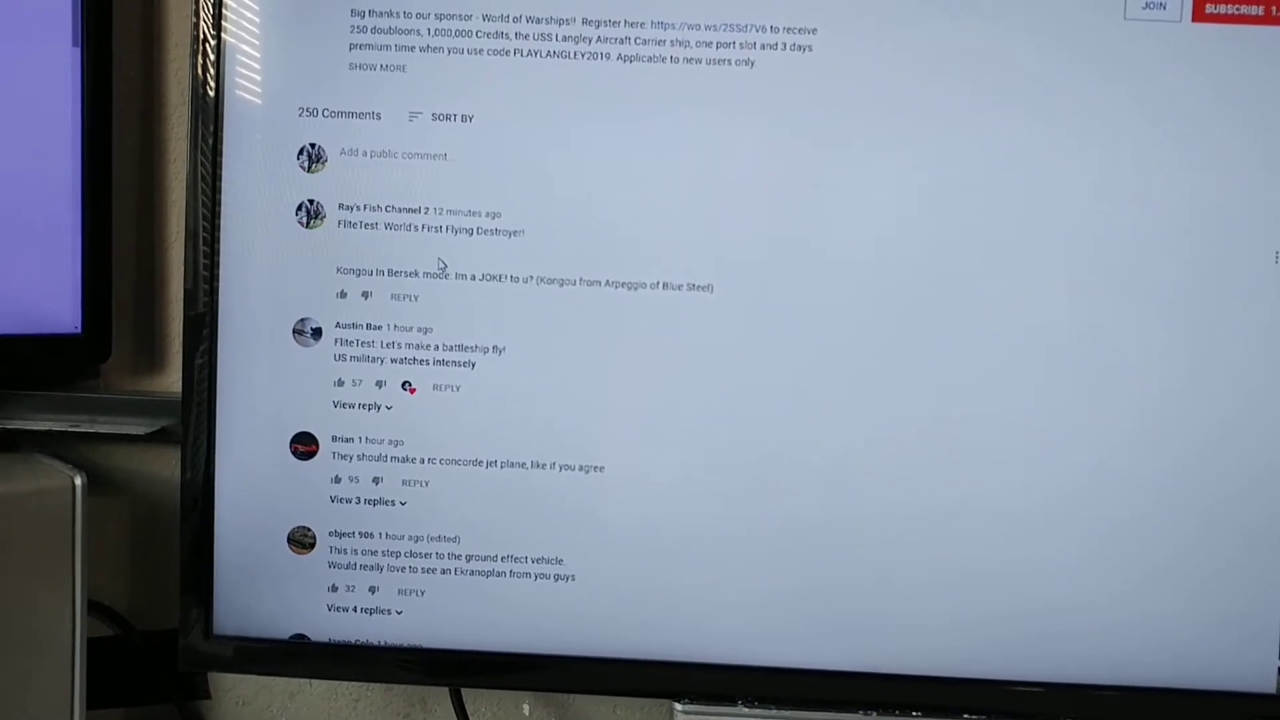
pyautogui.scroll(-3)
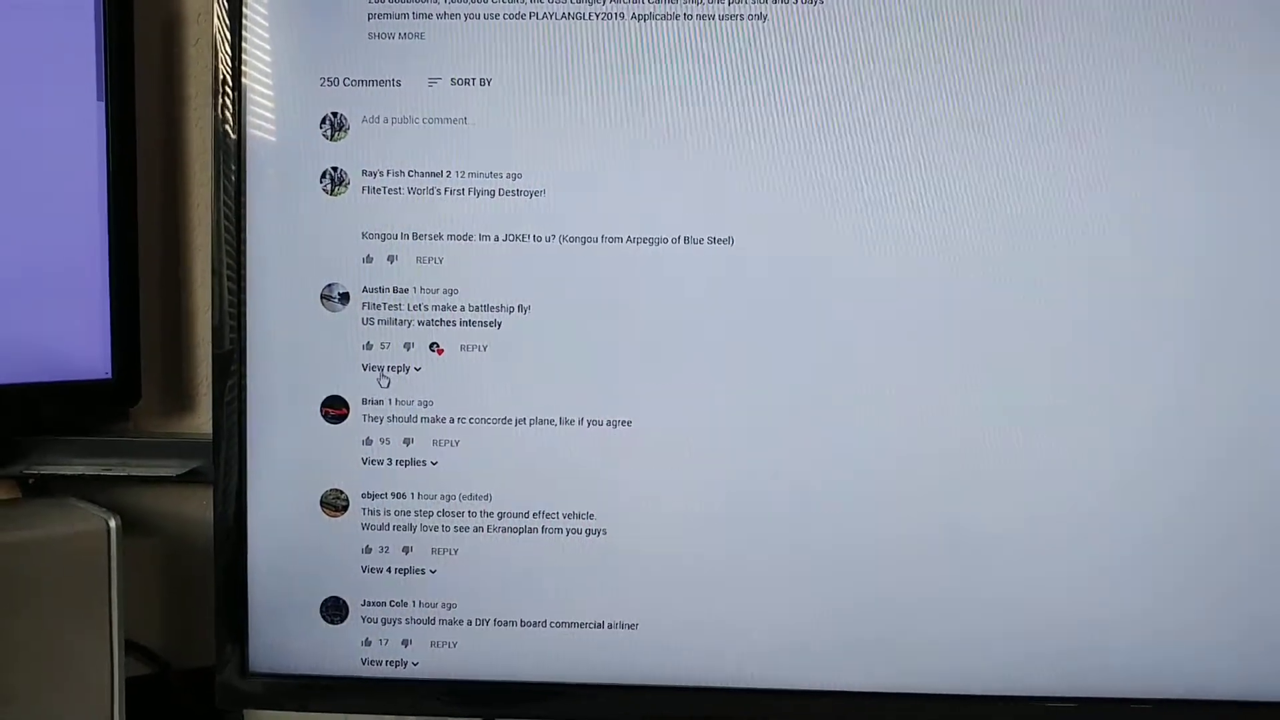
# Step: Expand the battleship-fly comment's replies, sort by Newest first, scroll through, then return to the top
pyautogui.click(385, 367)
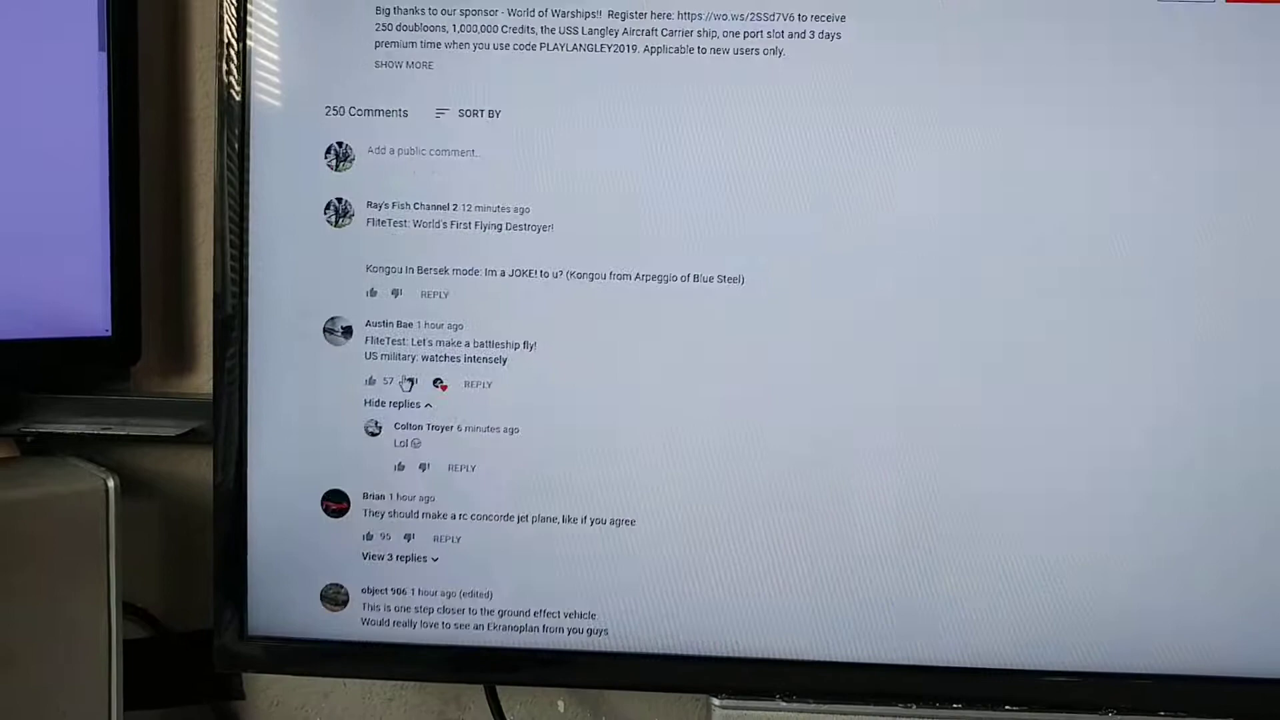
pyautogui.click(477, 113)
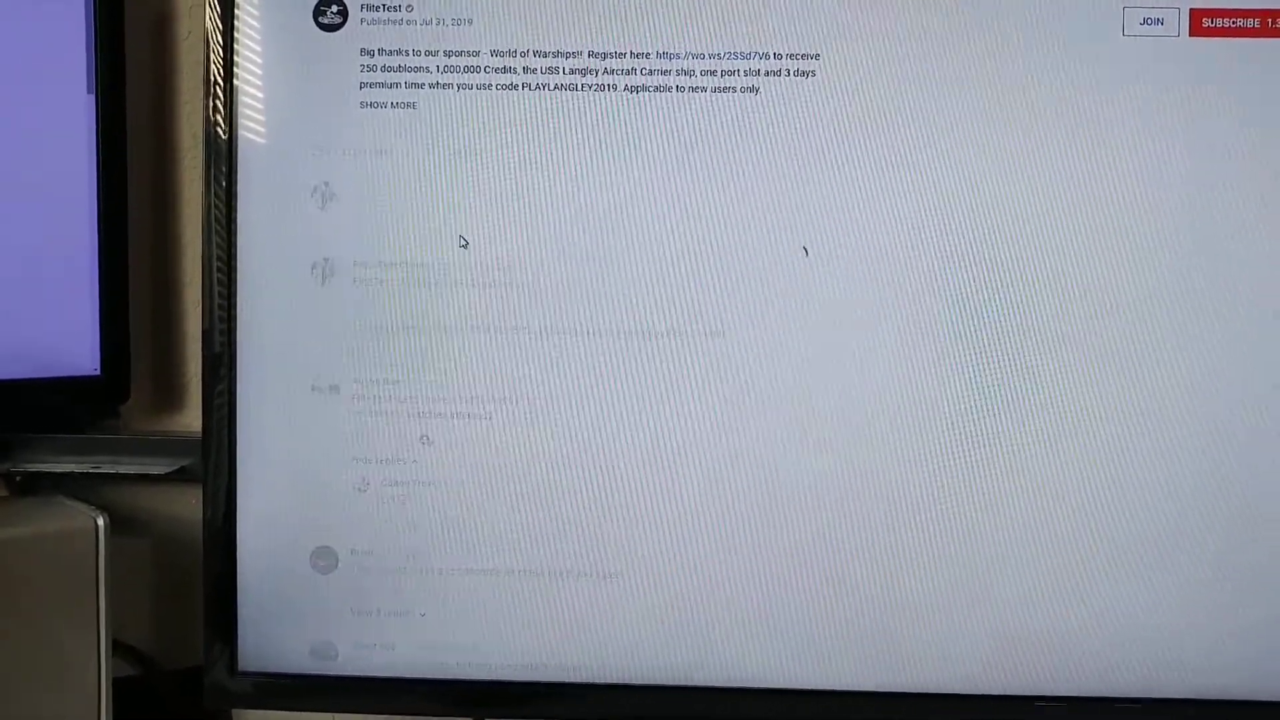
pyautogui.scroll(-3)
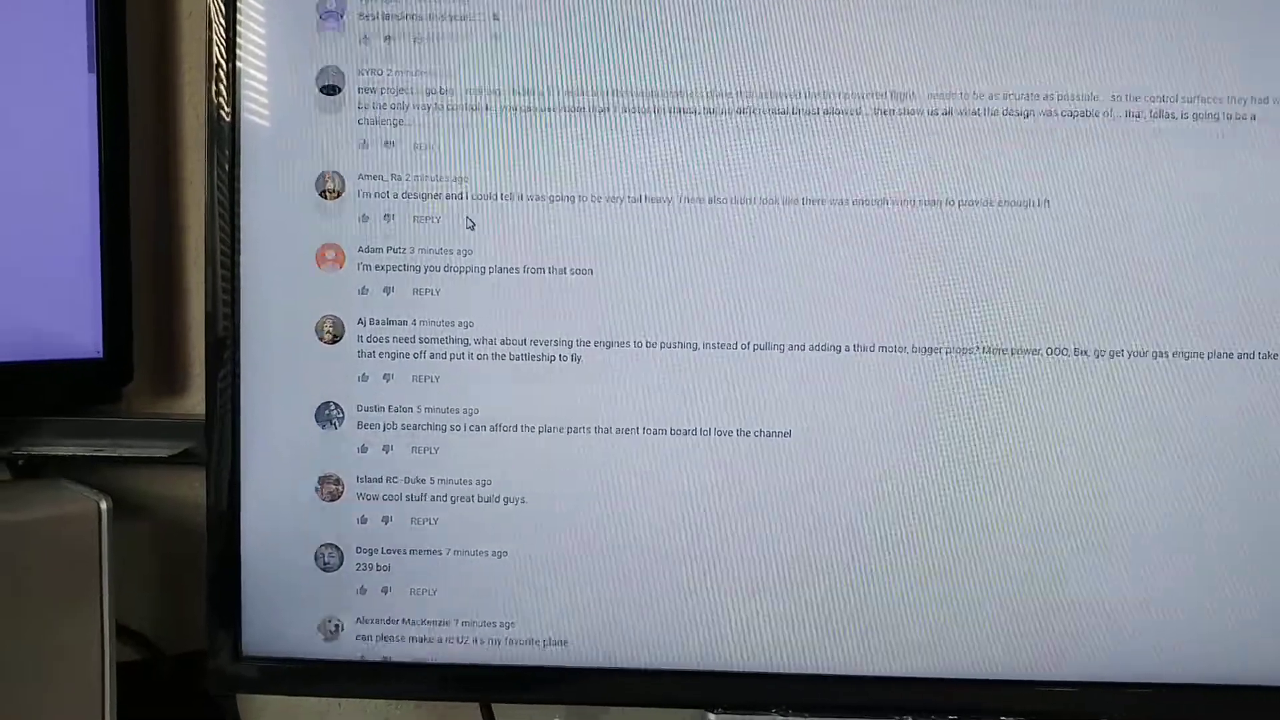
pyautogui.scroll(-3)
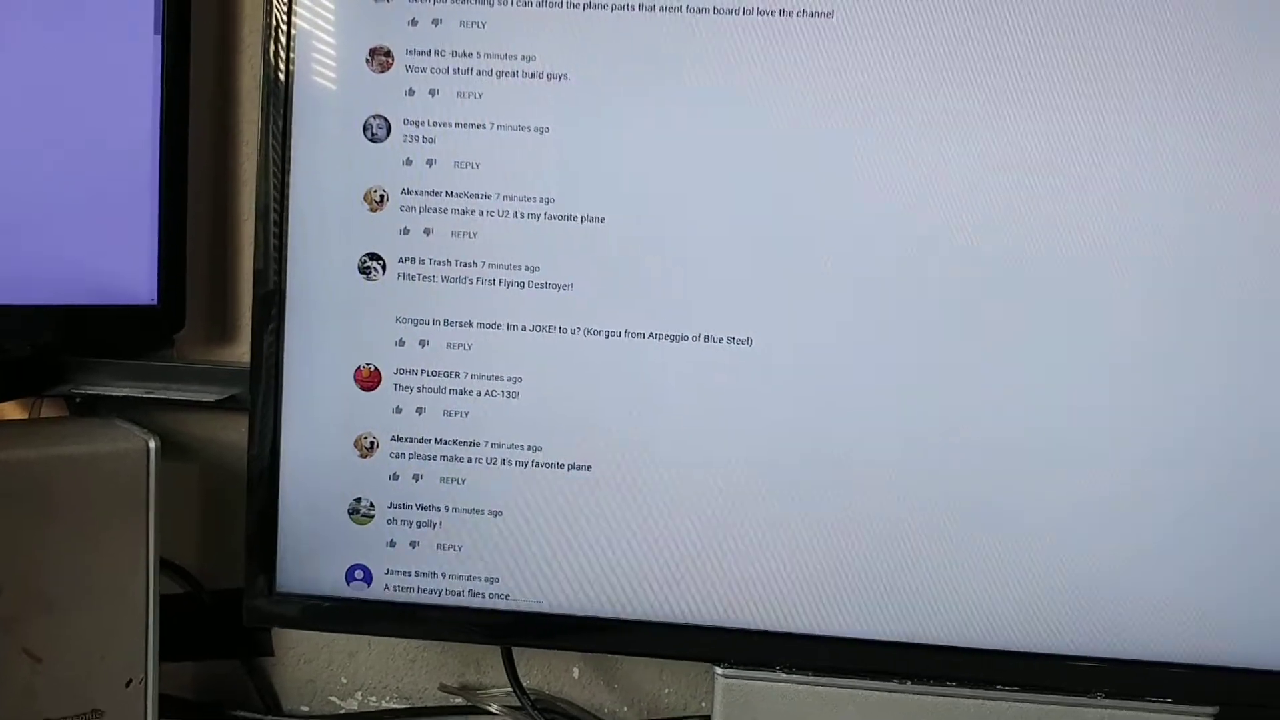
pyautogui.scroll(3)
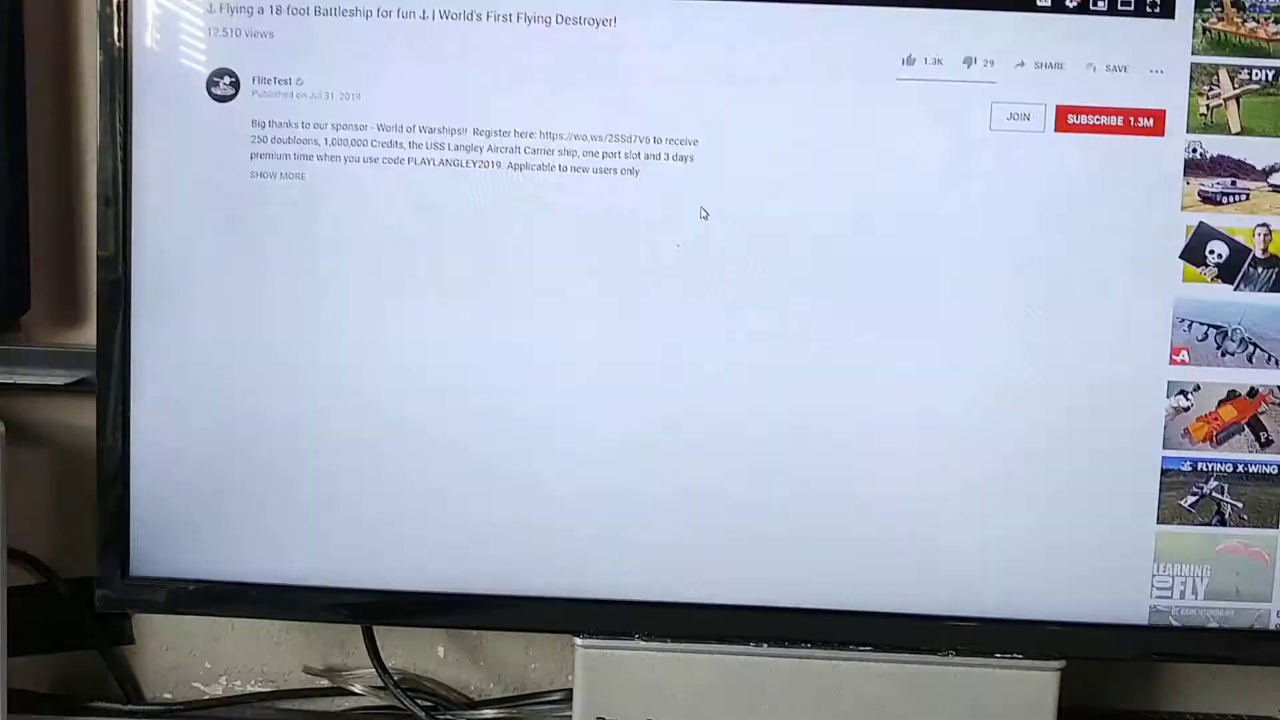
# Step: Sort the battleship comments by Newest first as this channel and scroll through the list
pyautogui.scroll(-3)
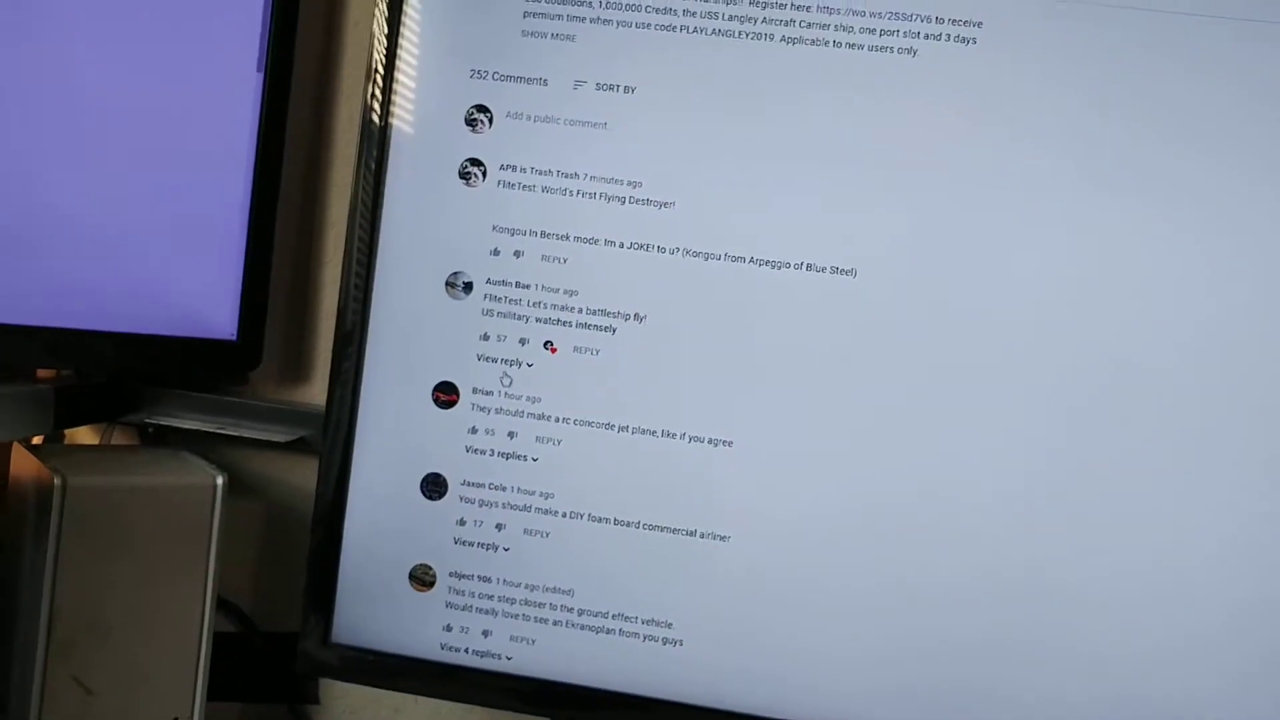
pyautogui.click(501, 362)
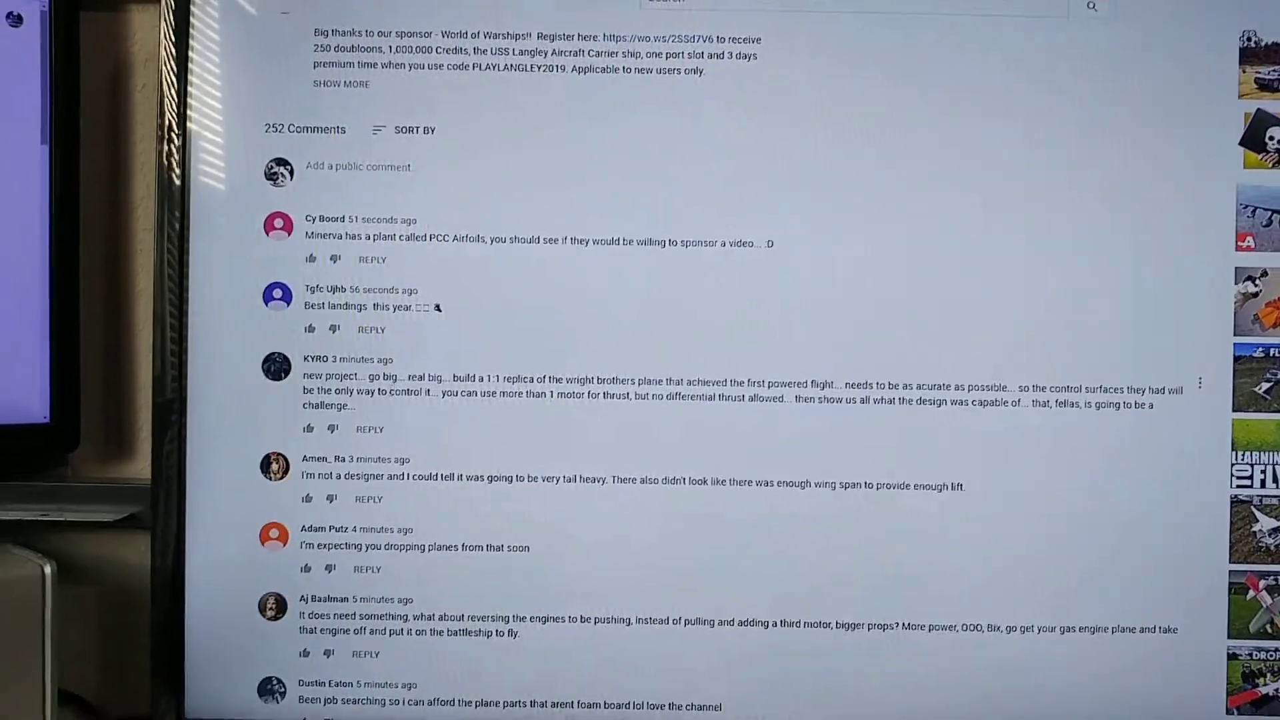
pyautogui.scroll(-3)
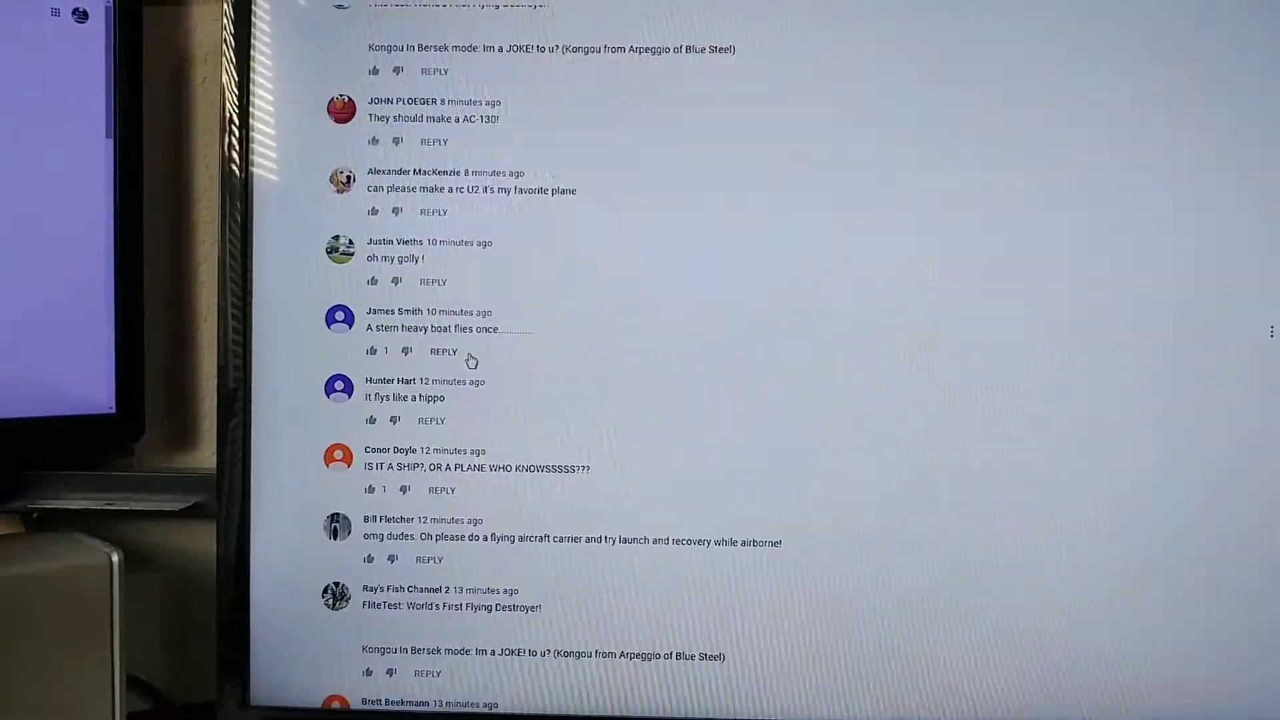
pyautogui.scroll(-3)
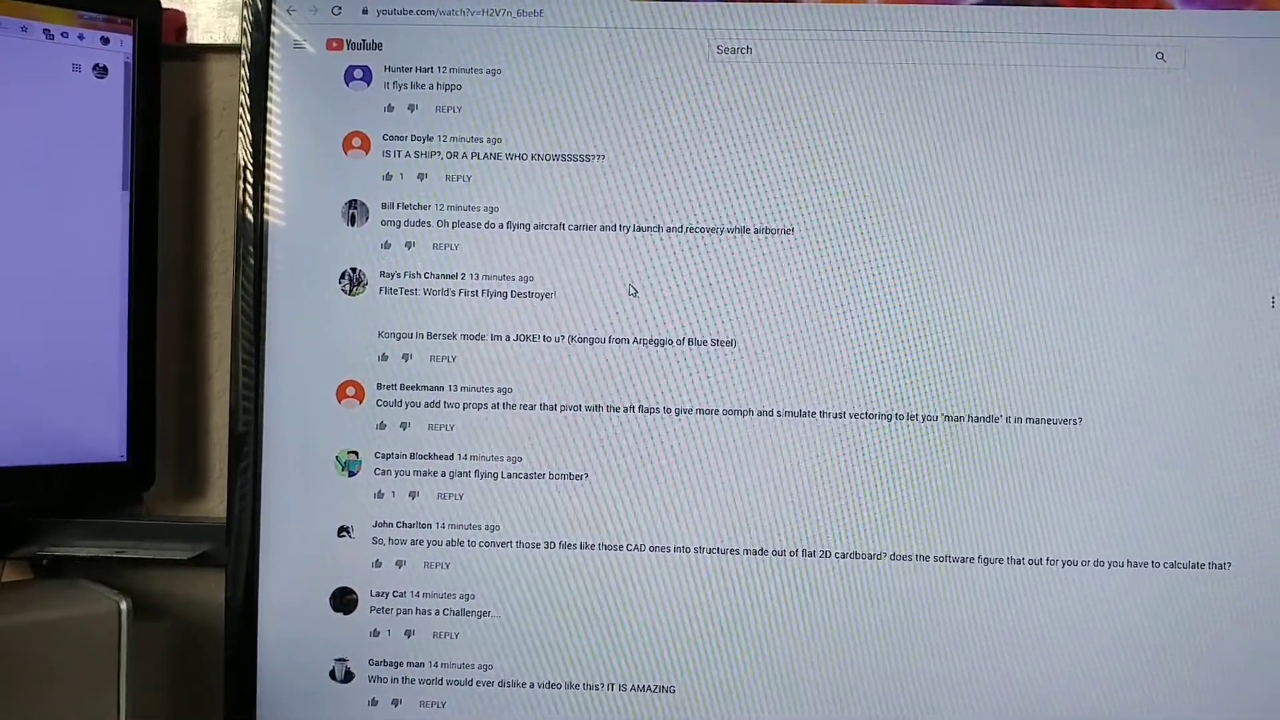
pyautogui.scroll(-3)
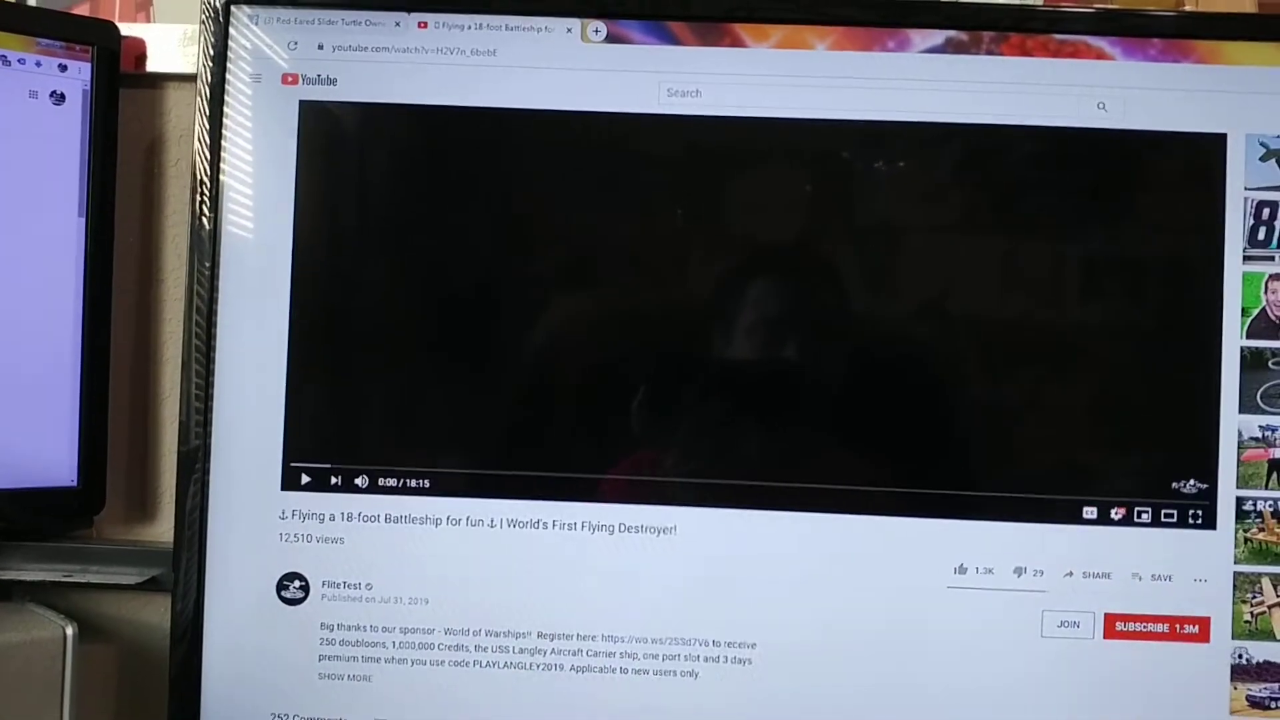
# Step: Open Microsoft Edge on the laptop to its news start page
pyautogui.click(913, 72)
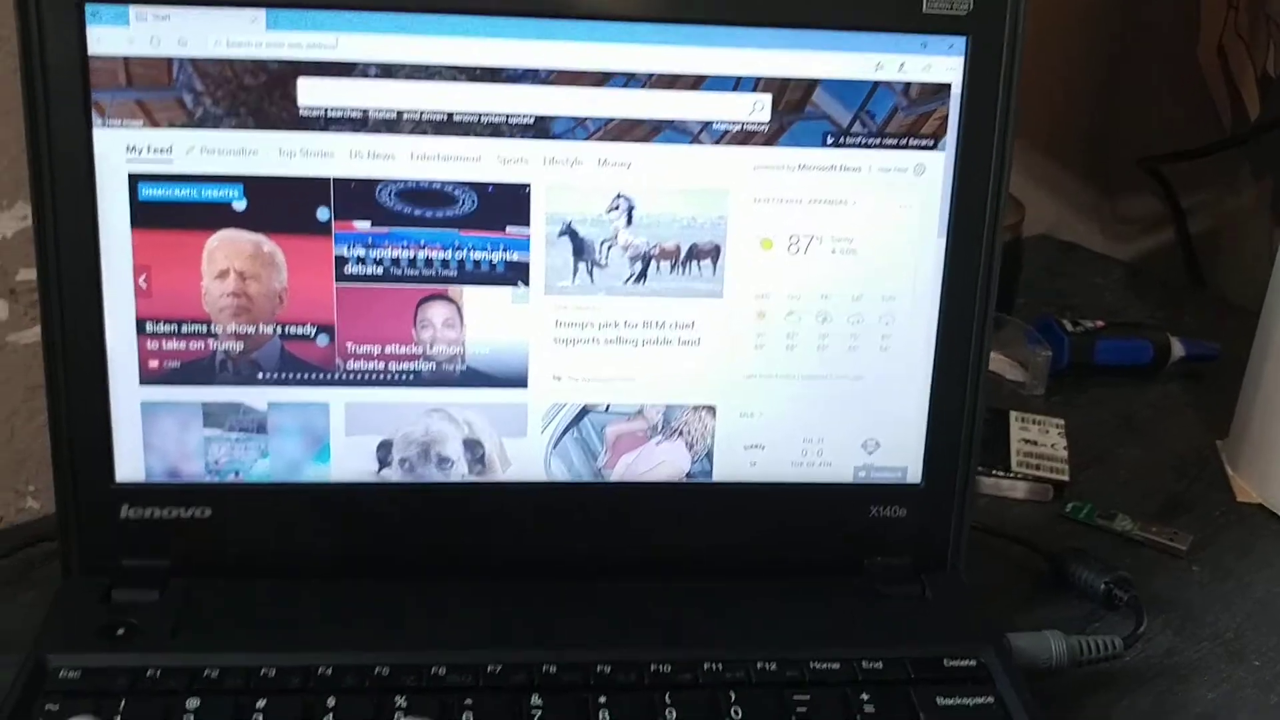
# Step: Enter 'youtube' in the address bar to reach YouTube and the 18-foot battleship video
pyautogui.write('youtube.com/watch?v=H2V7n_6bebE')
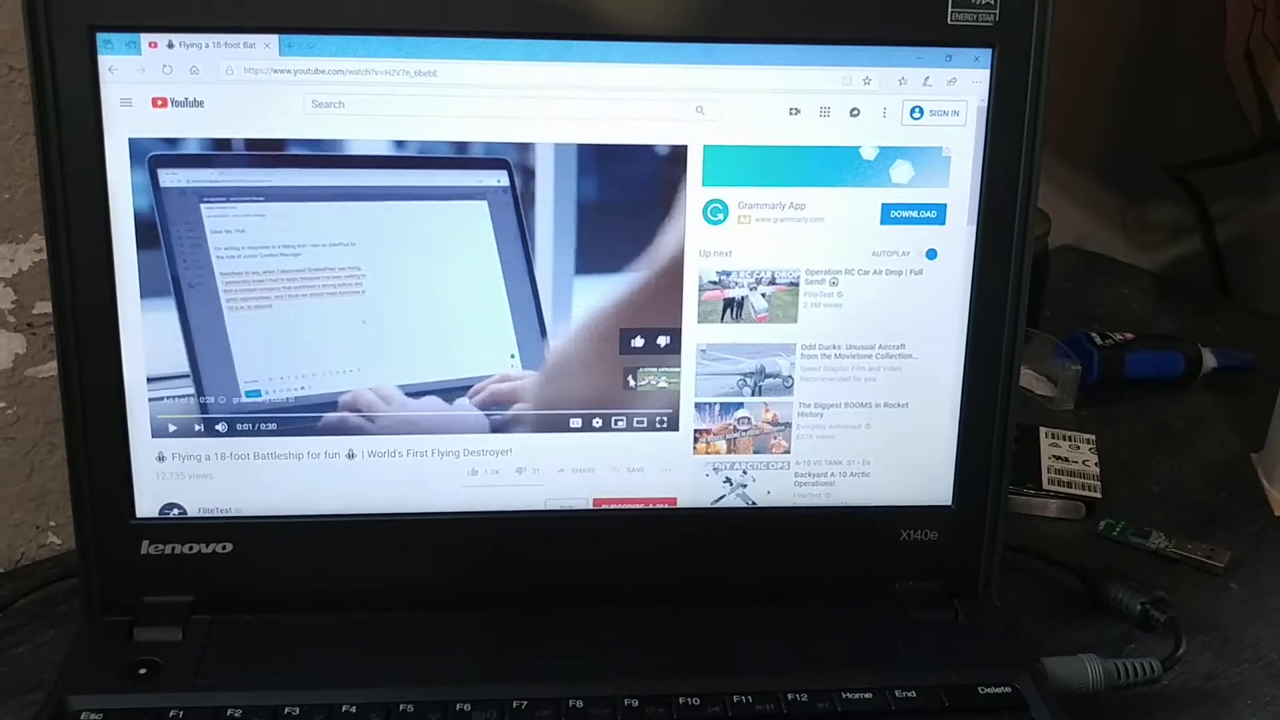
pyautogui.moveTo(664, 342)
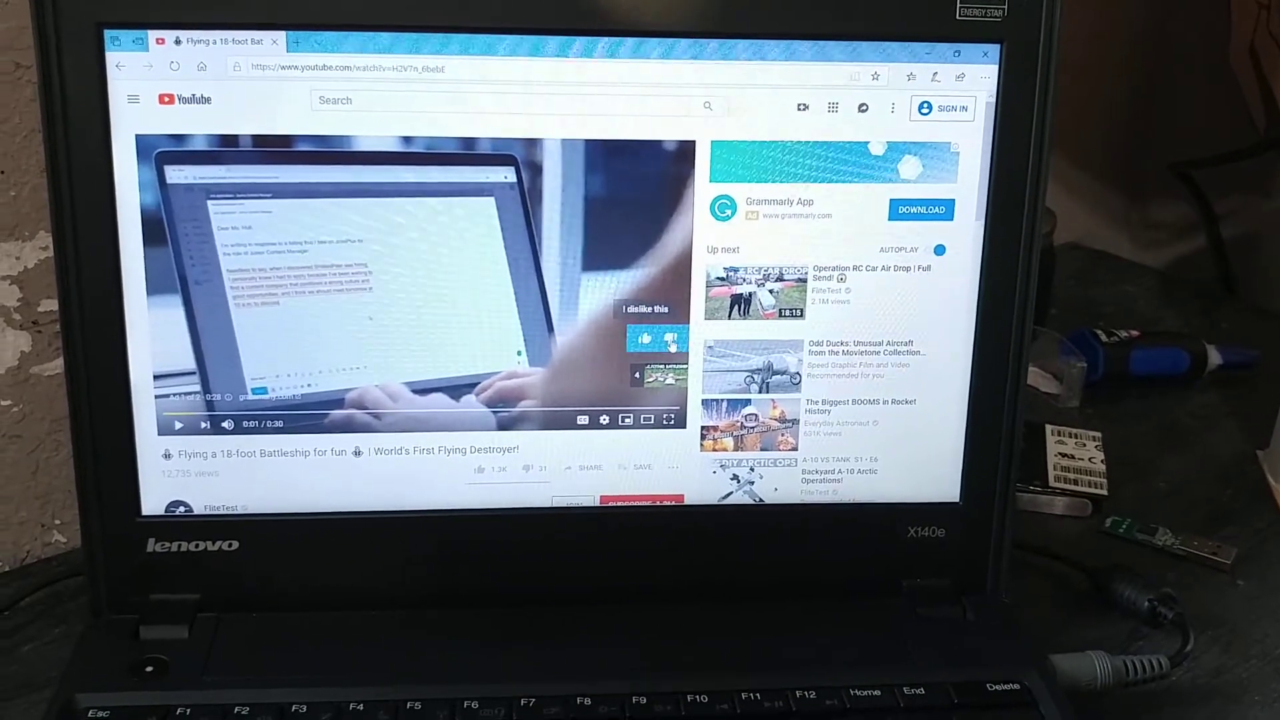
# Step: Get past the pre-roll ad and bring the 254 comments into view
pyautogui.click(670, 339)
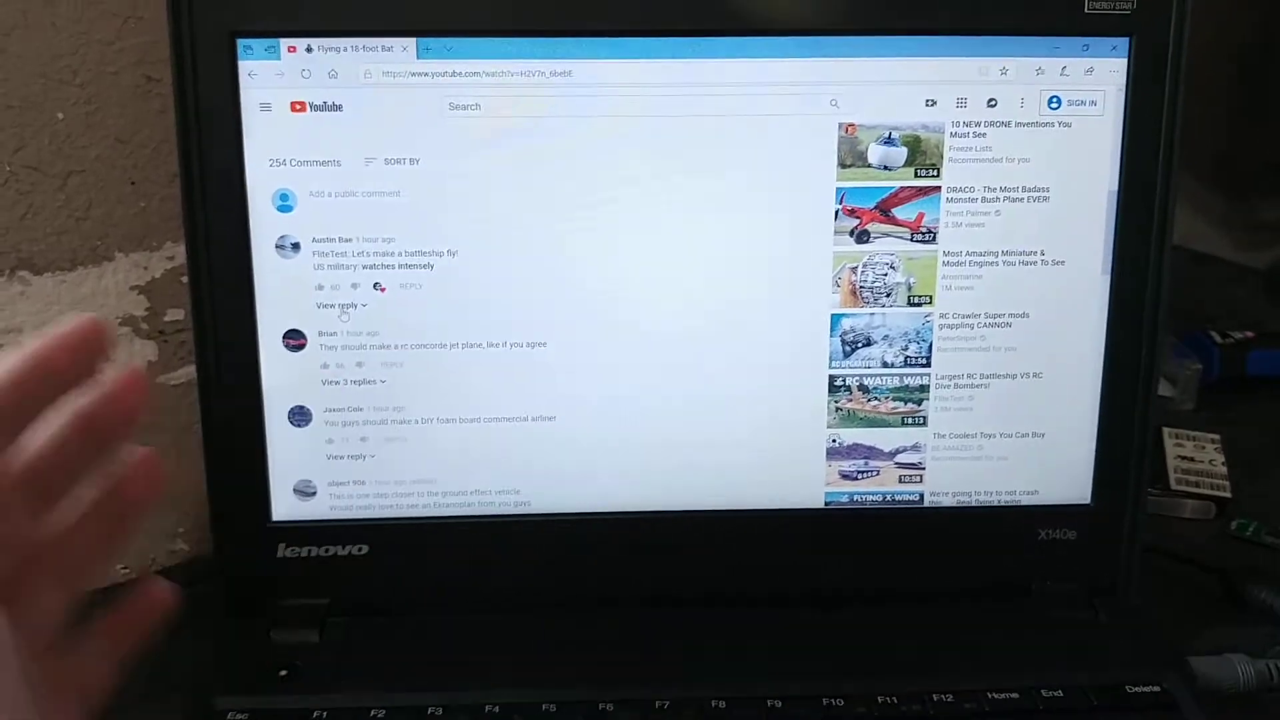
# Step: Expand the first comment's replies, sort by Newest first, and scroll through the signed-out list
pyautogui.click(336, 305)
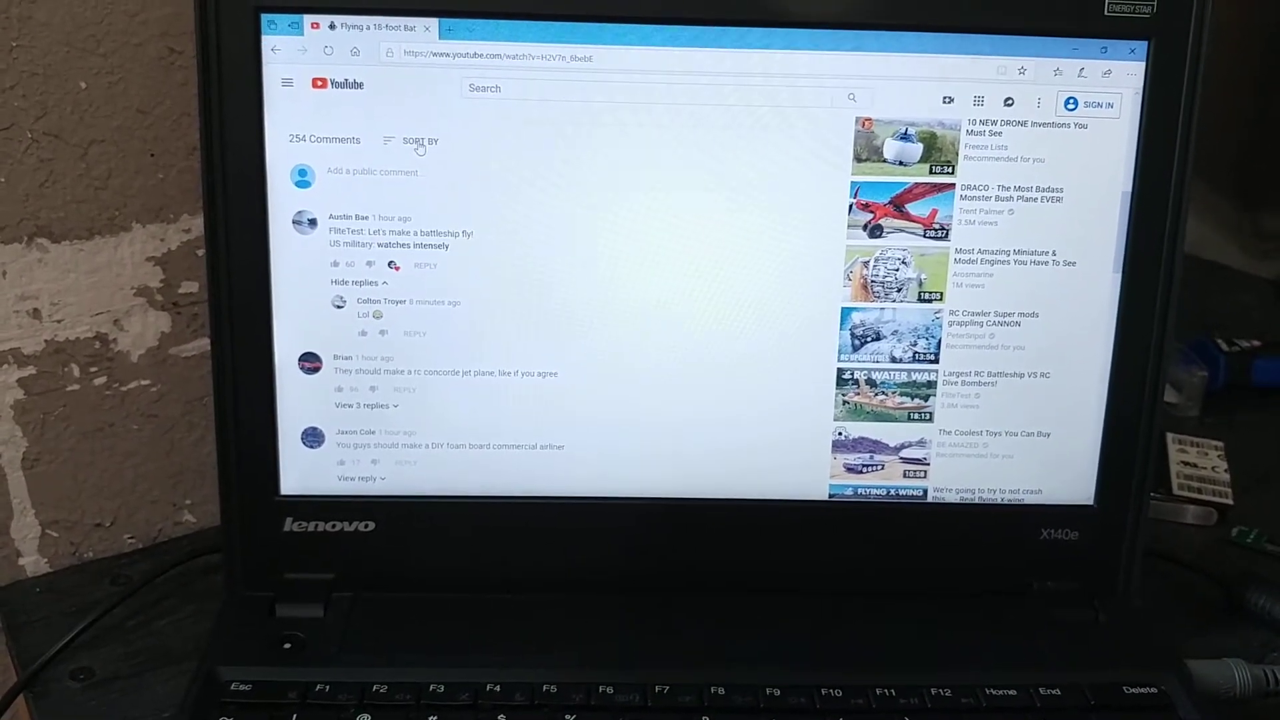
pyautogui.click(419, 148)
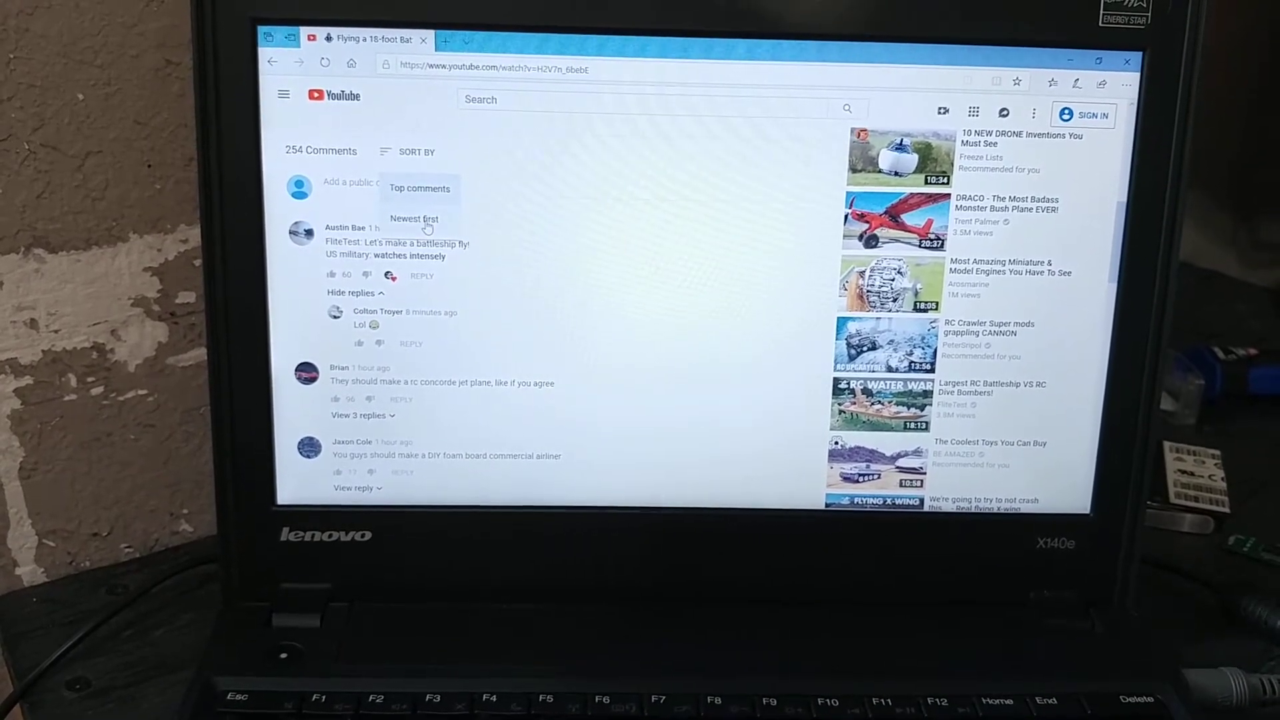
pyautogui.click(414, 218)
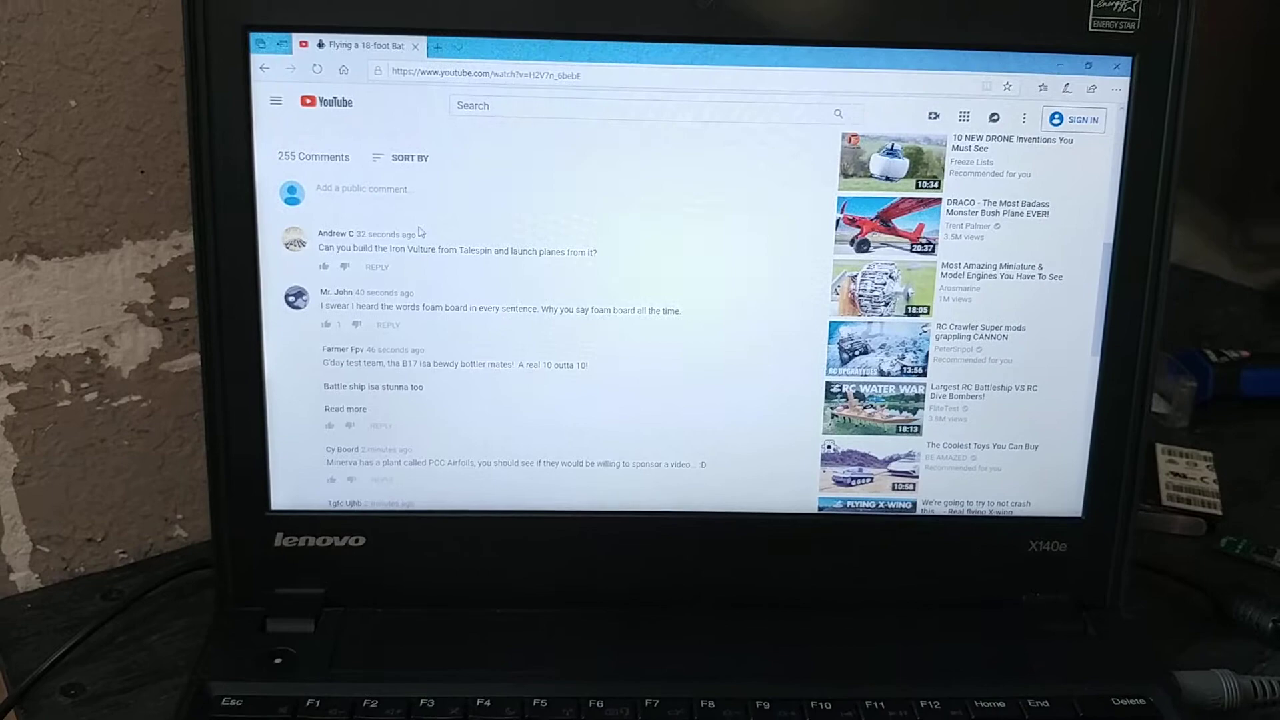
pyautogui.scroll(-3)
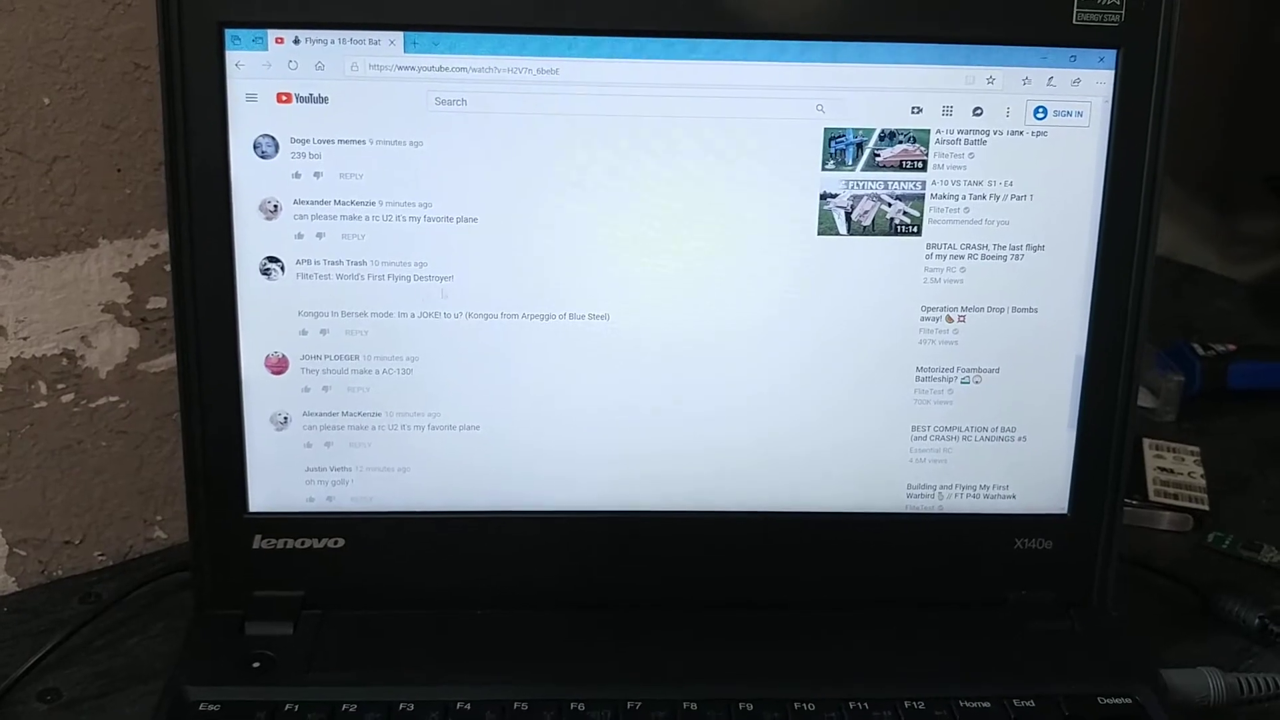
pyautogui.scroll(-3)
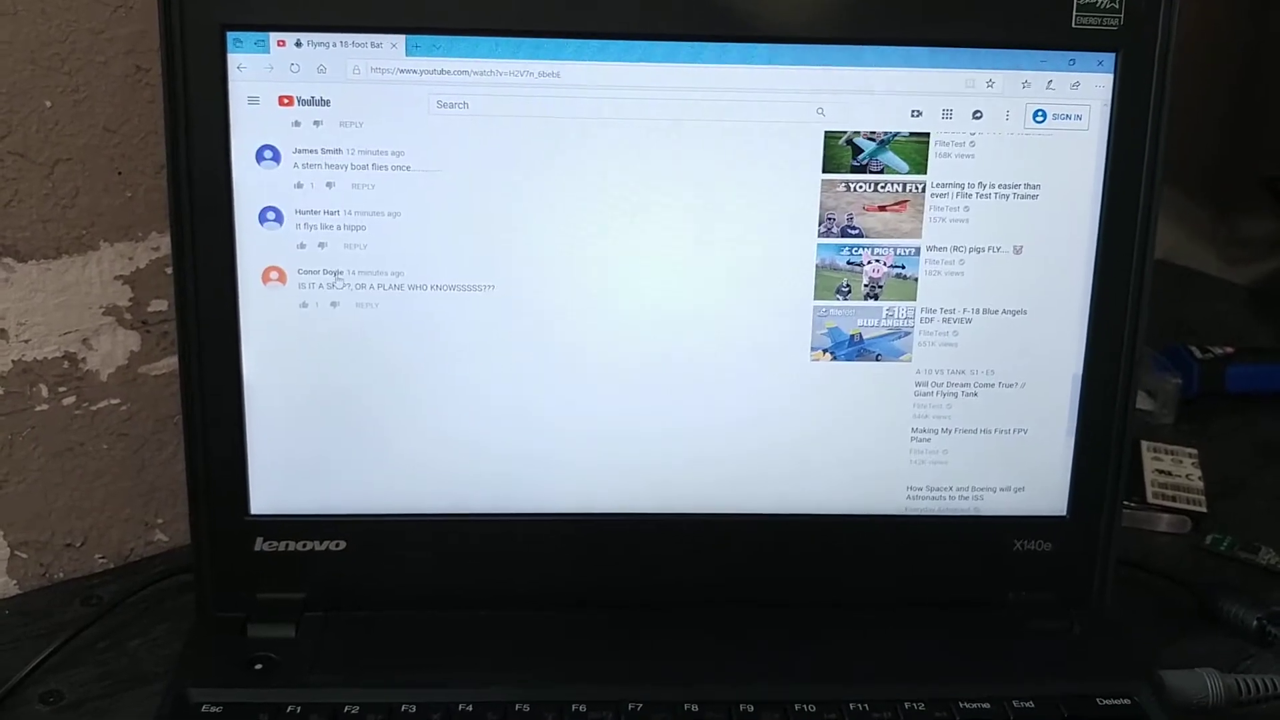
pyautogui.scroll(-3)
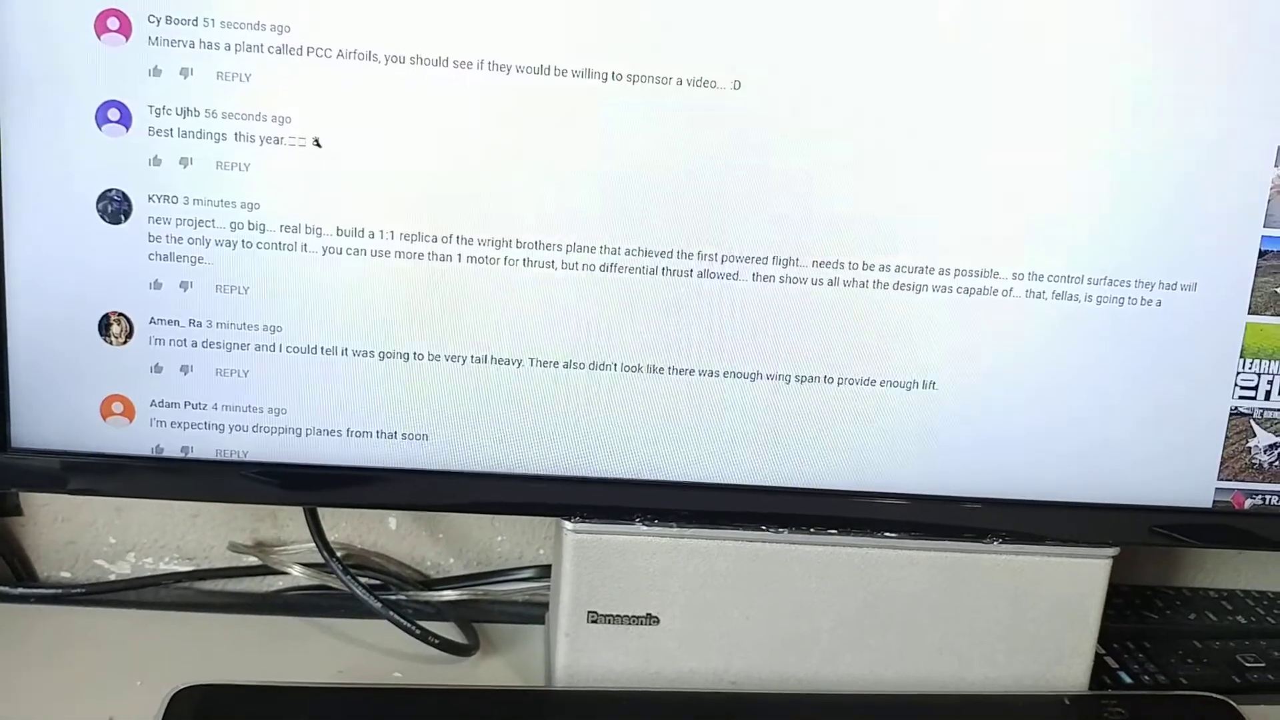
pyautogui.scroll(-3)
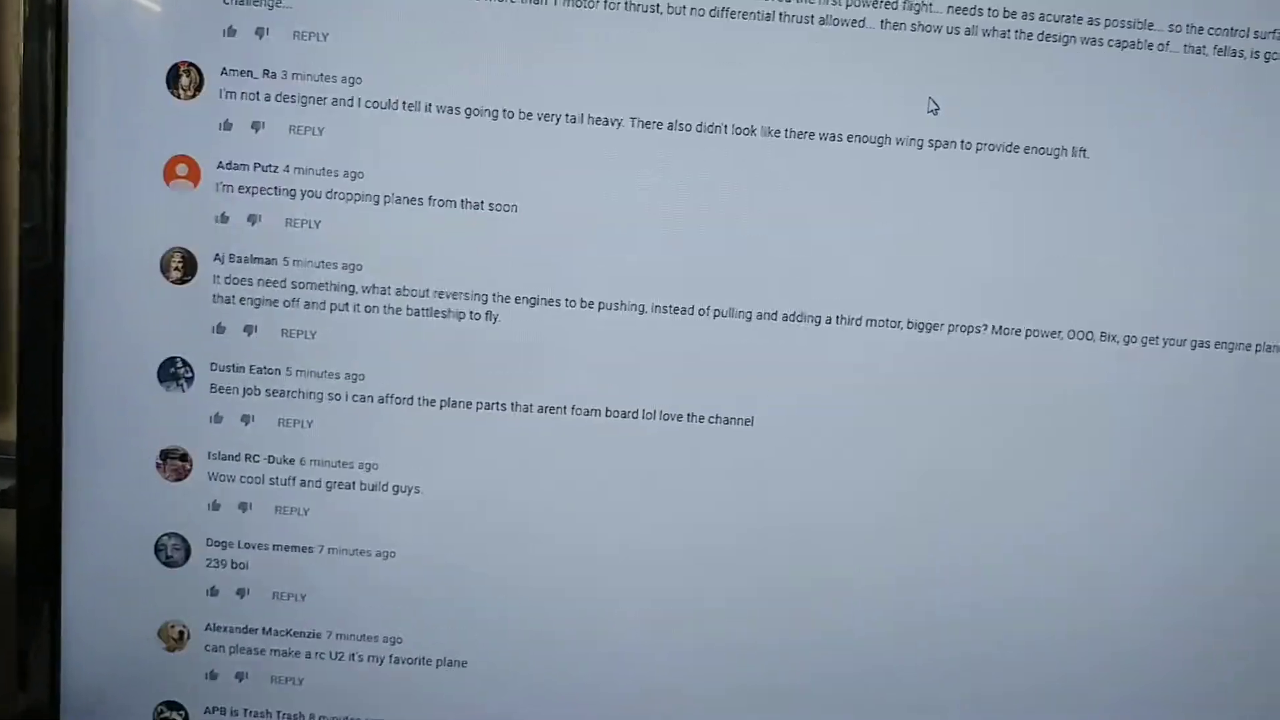
pyautogui.scroll(3)
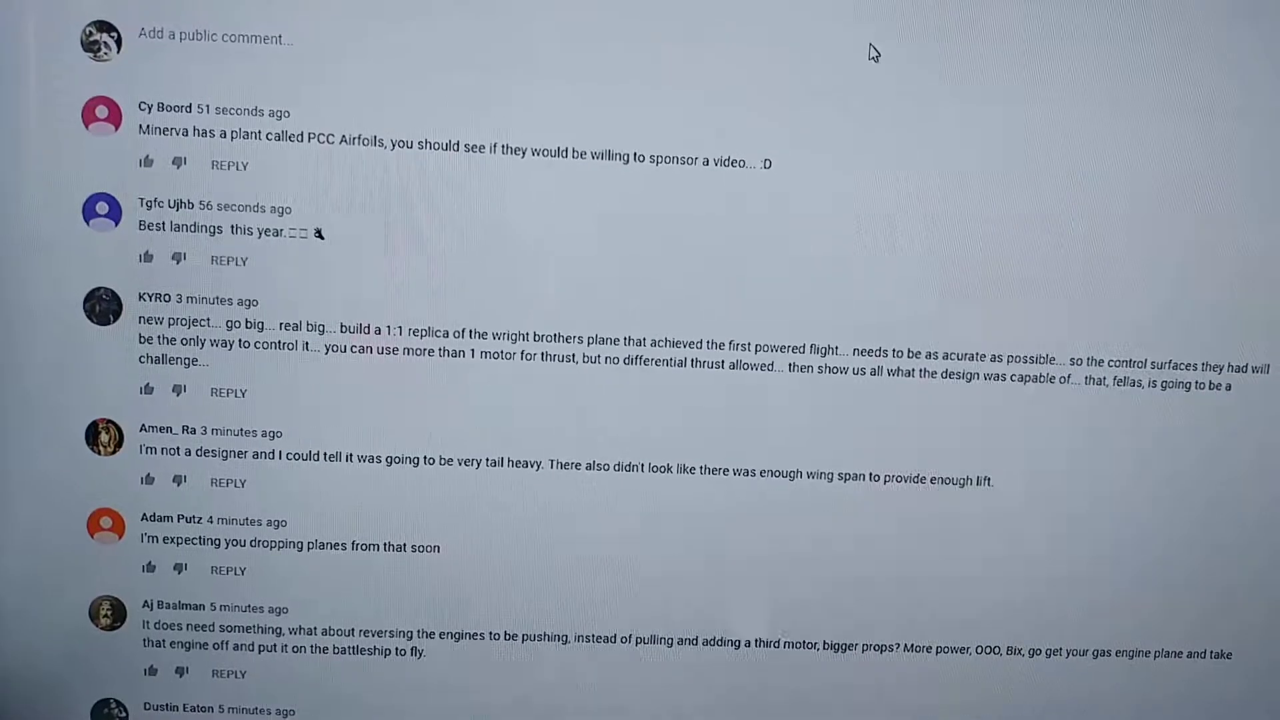